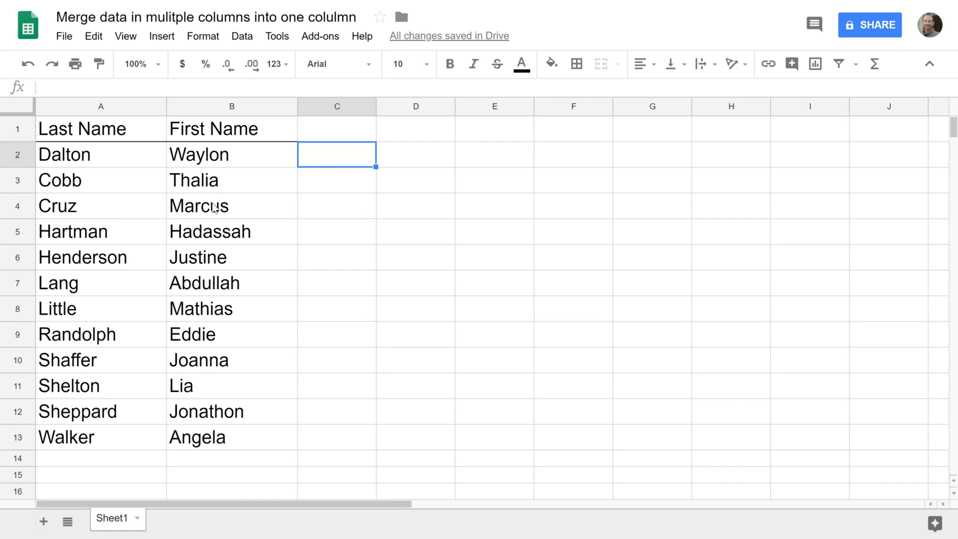
mouse_move(154, 160)
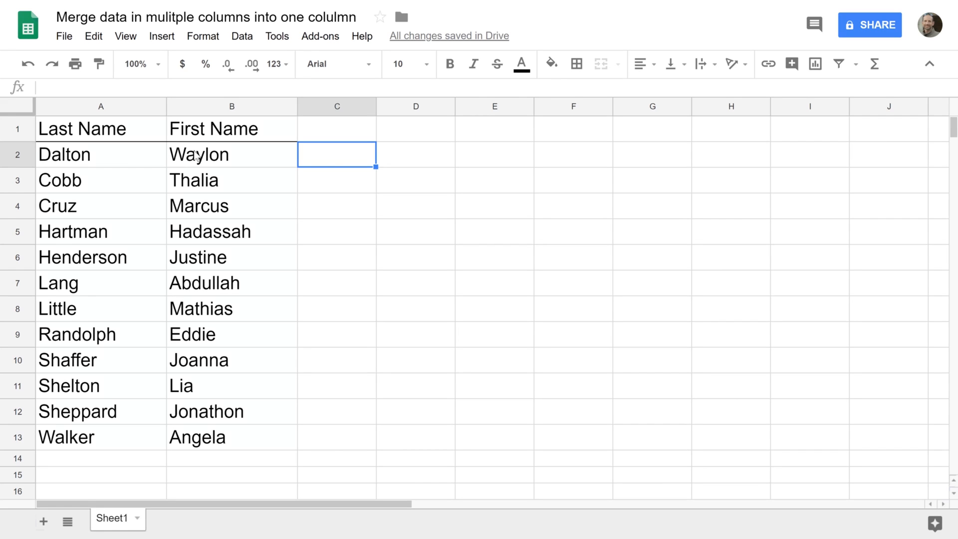
mouse_move(280, 164)
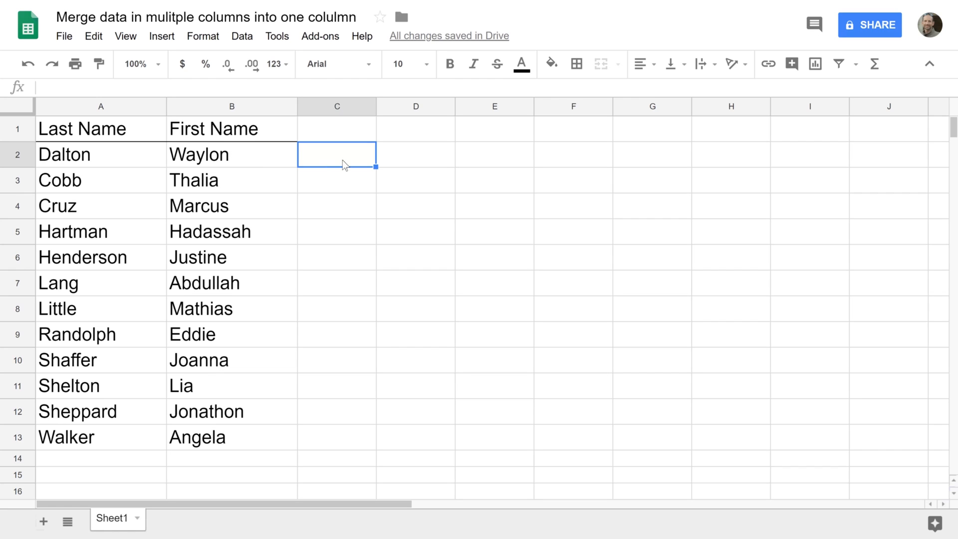
type("=")
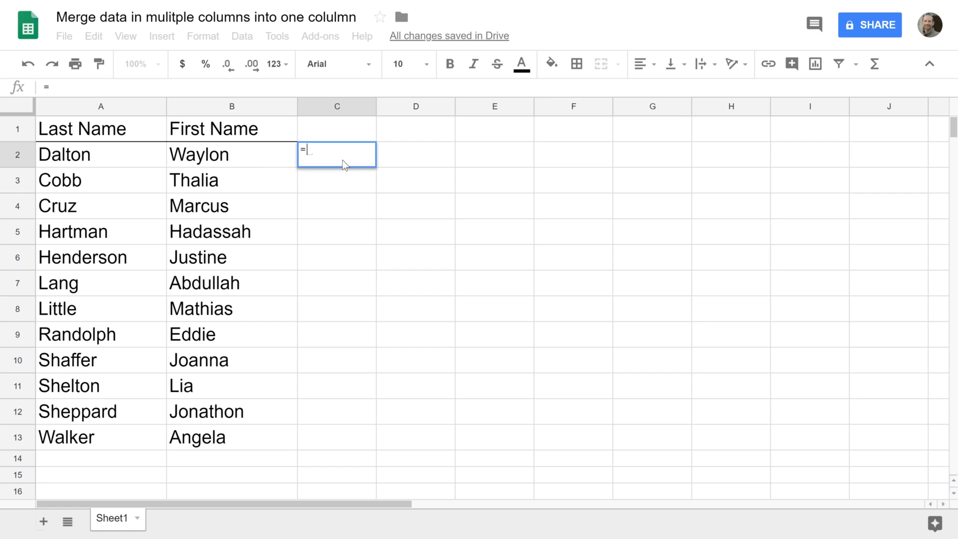
mouse_move(278, 167)
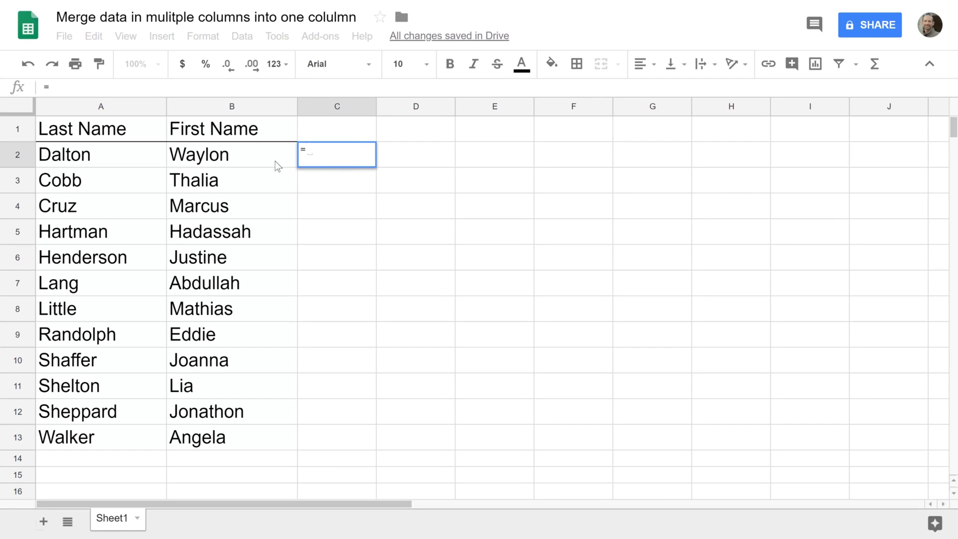
mouse_move(328, 153)
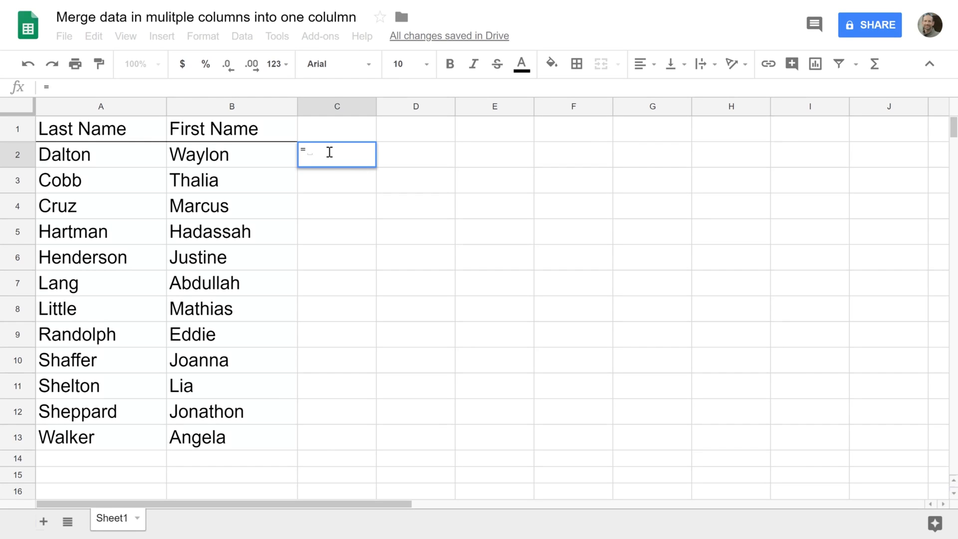
type("A2")
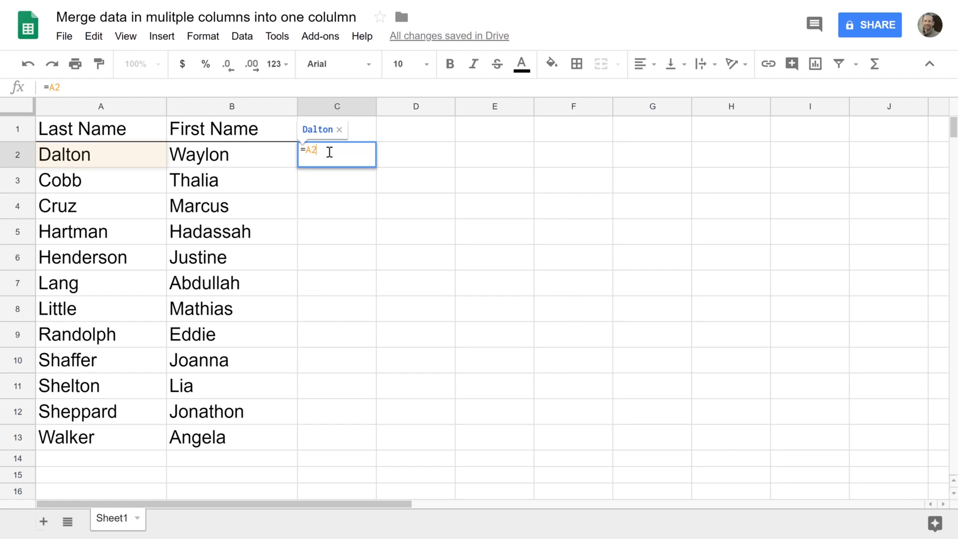
type("&")
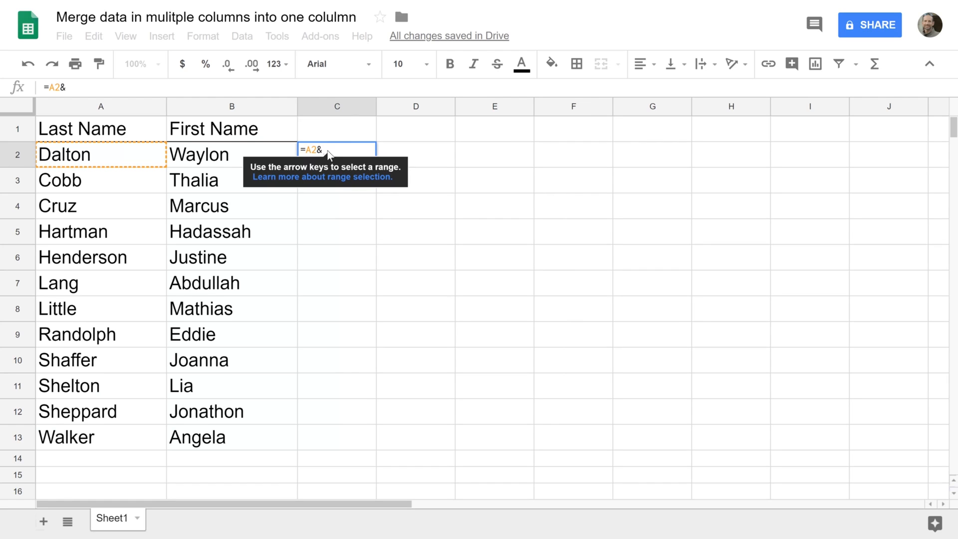
type("\"")
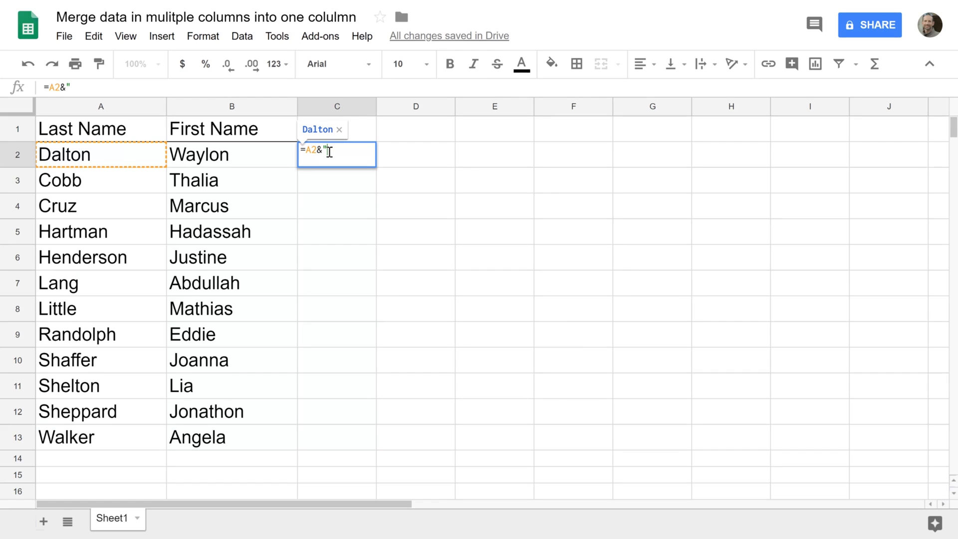
type(",")
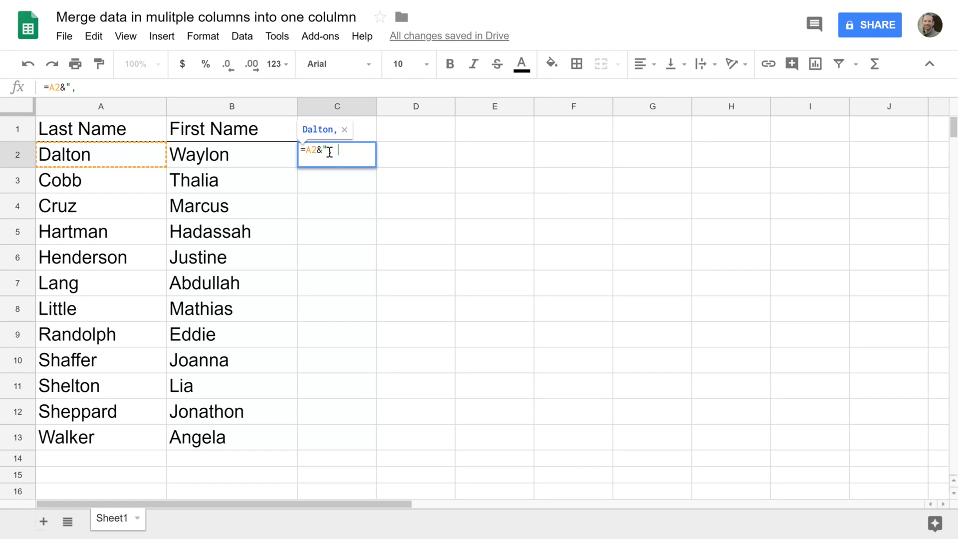
type("\" \"")
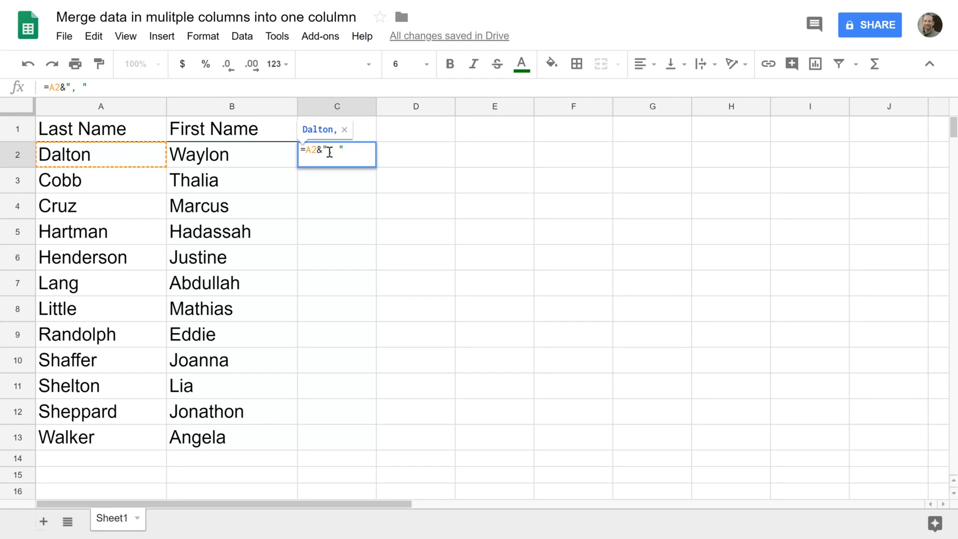
type("&")
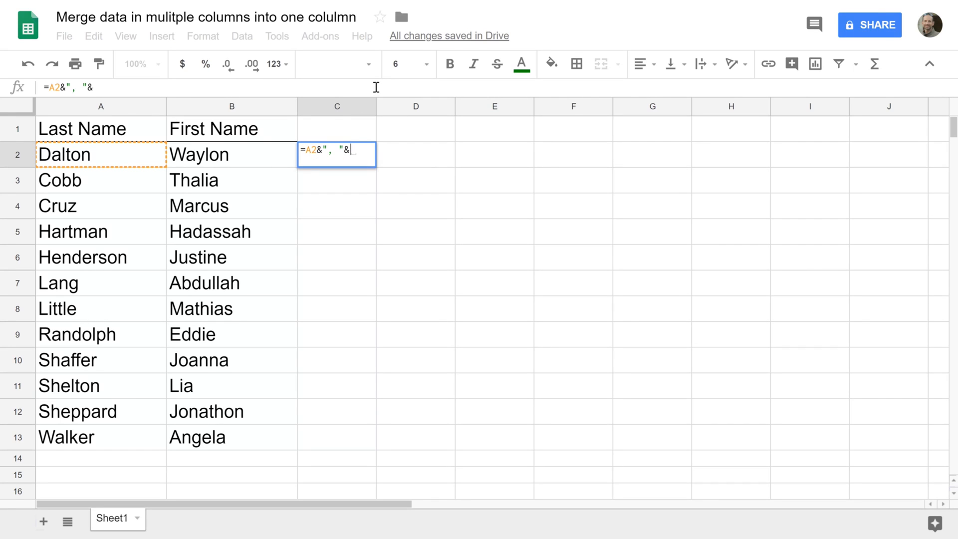
left_click(231, 154)
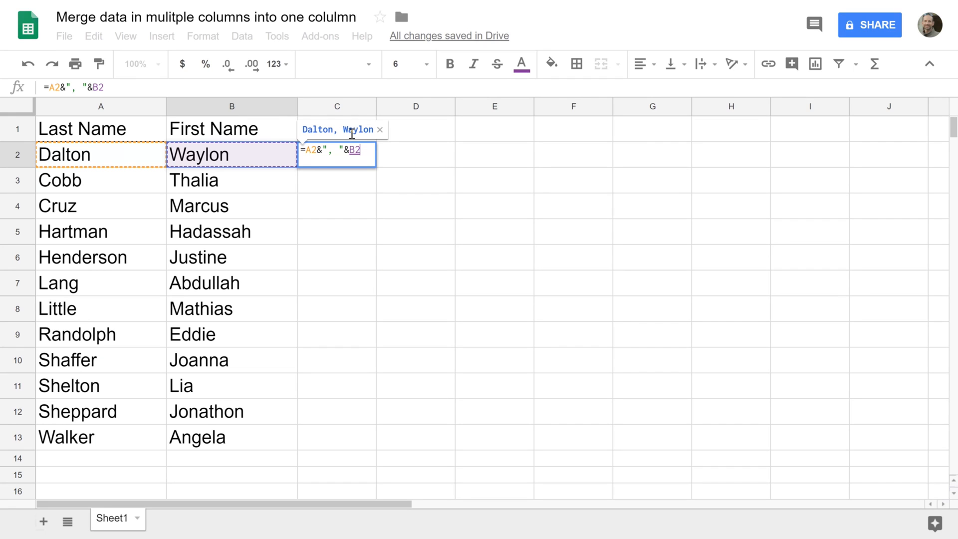
key("enter")
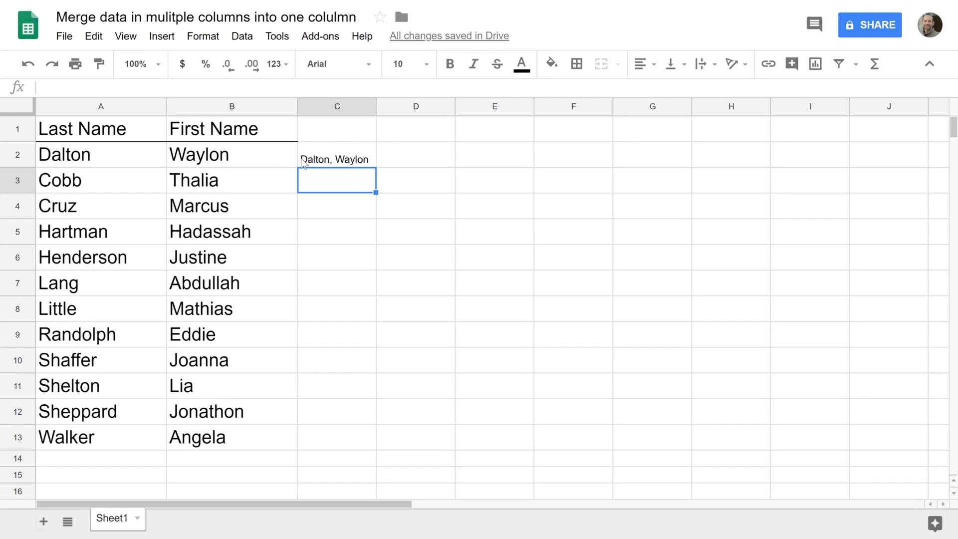
mouse_move(208, 167)
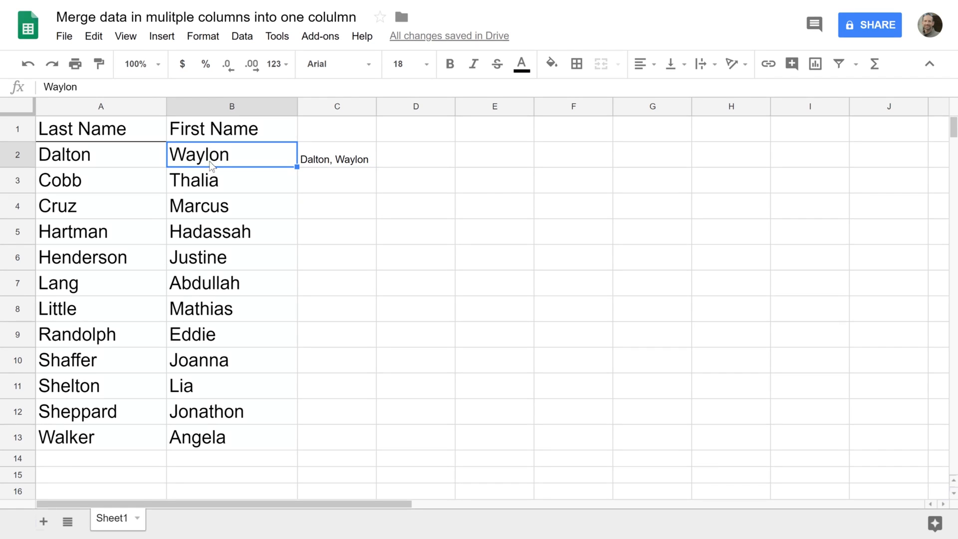
left_click(99, 64)
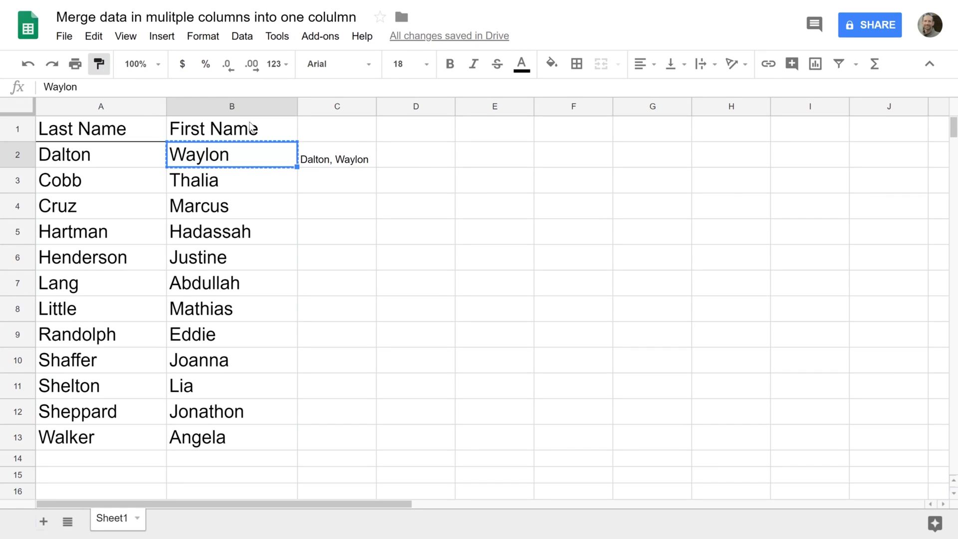
left_click(336, 153)
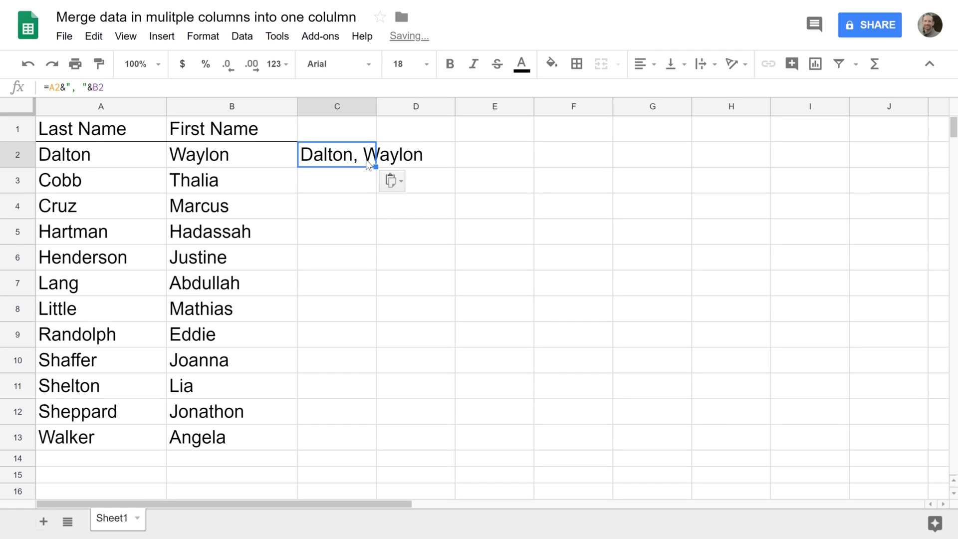